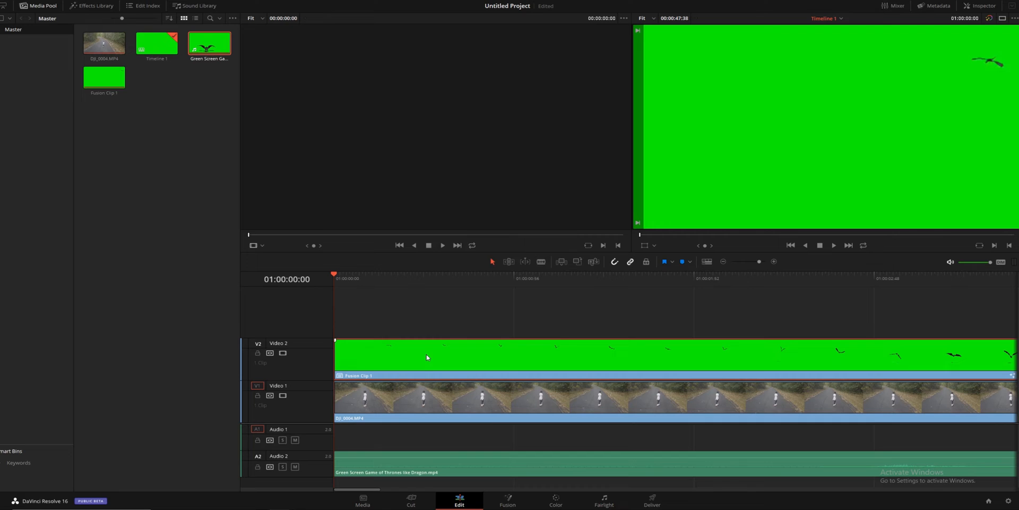
Step: Open the green-screen Fusion Clip 1's context menu on V2, then dismiss it
{"action": "right_click", "coordinate": [427, 357]}
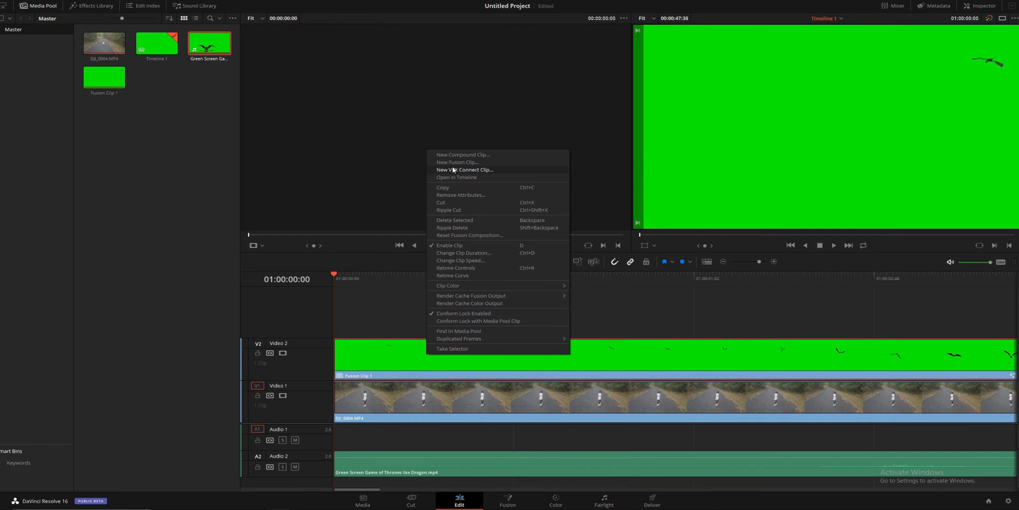
{"action": "mouse_move", "coordinate": [401, 328]}
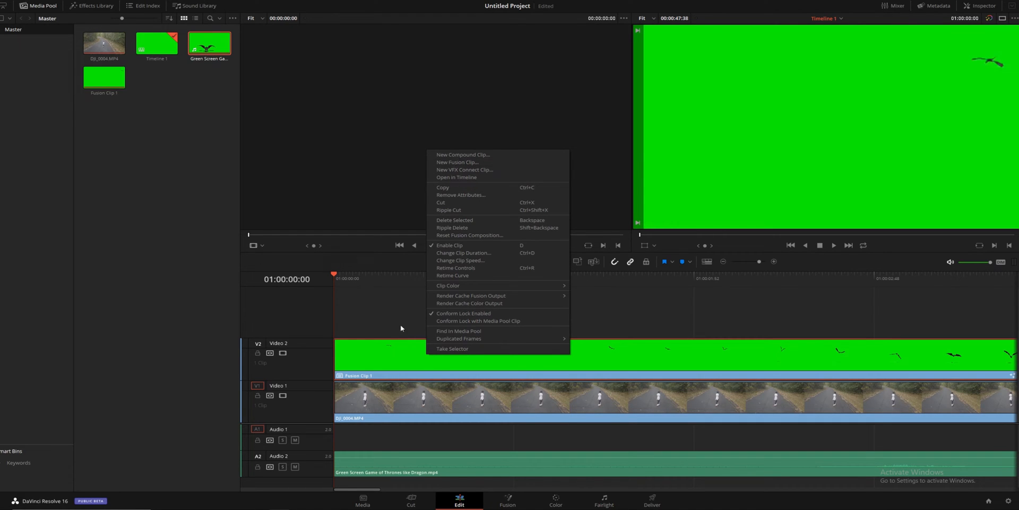
{"action": "left_click", "coordinate": [630, 335]}
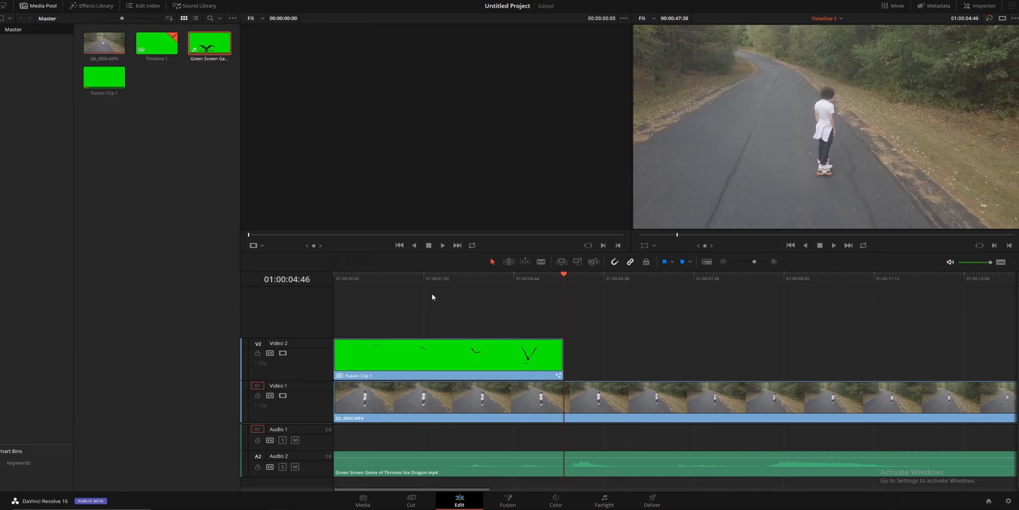
Step: Select Fusion Clip 1 on the timeline and switch to the Fusion page
{"action": "left_click", "coordinate": [447, 354]}
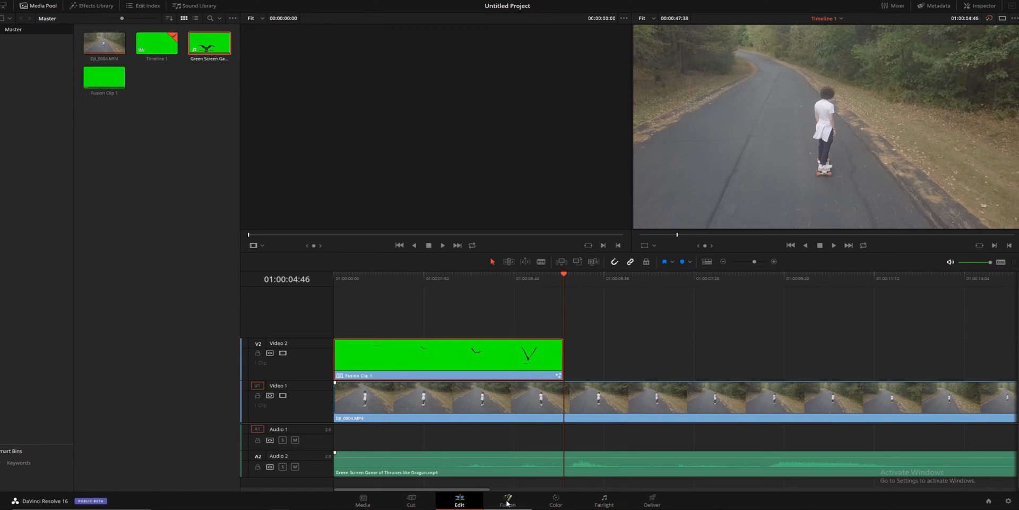
{"action": "left_click", "coordinate": [507, 500]}
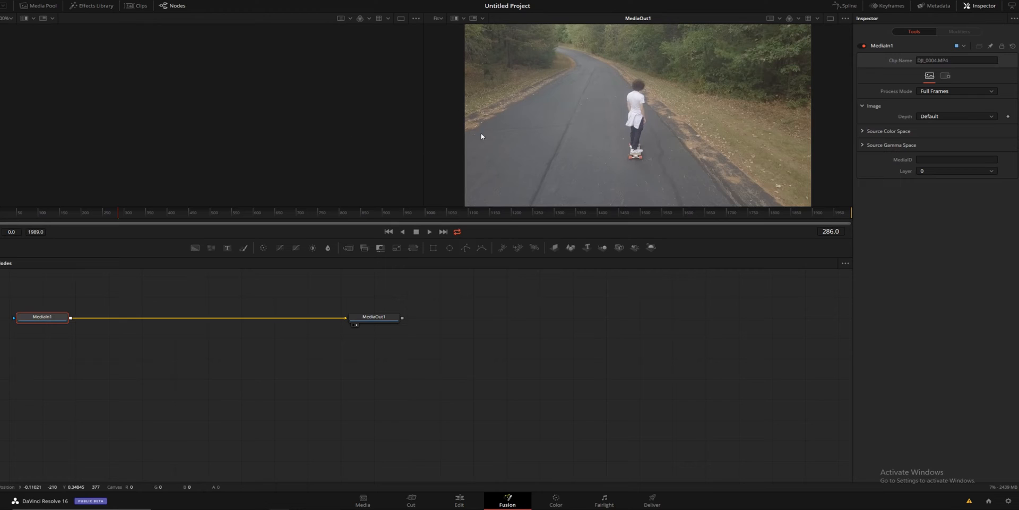
{"action": "mouse_move", "coordinate": [223, 81]}
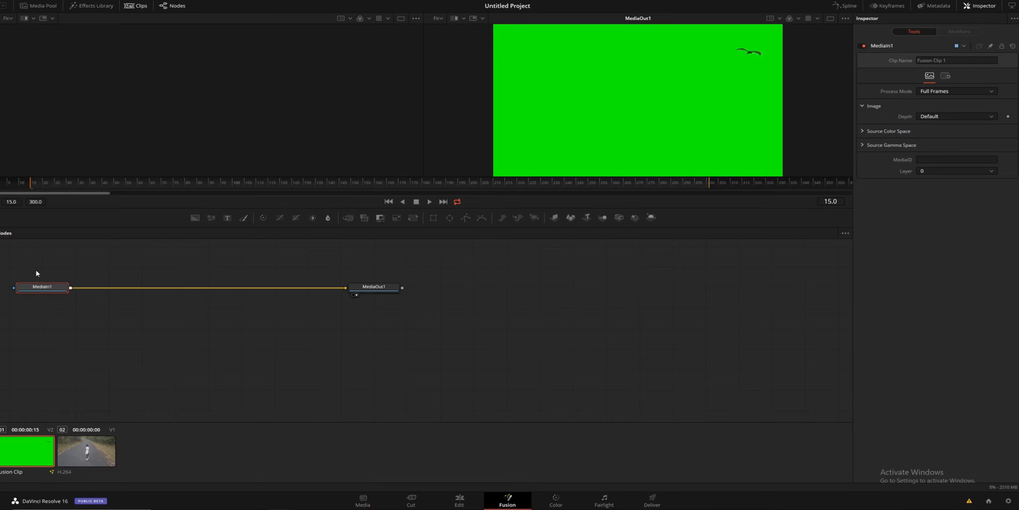
Step: Spread MediaIn1 and MediaOut1 farther apart in the node graph and deselect them
{"action": "left_click", "coordinate": [373, 287]}
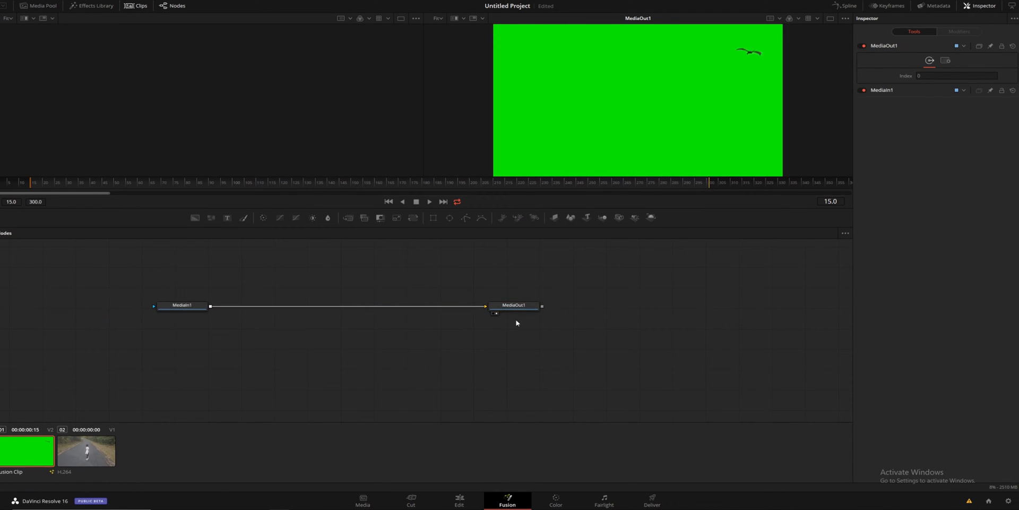
{"action": "left_click_drag", "start_coordinate": [514, 305], "coordinate": [694, 321]}
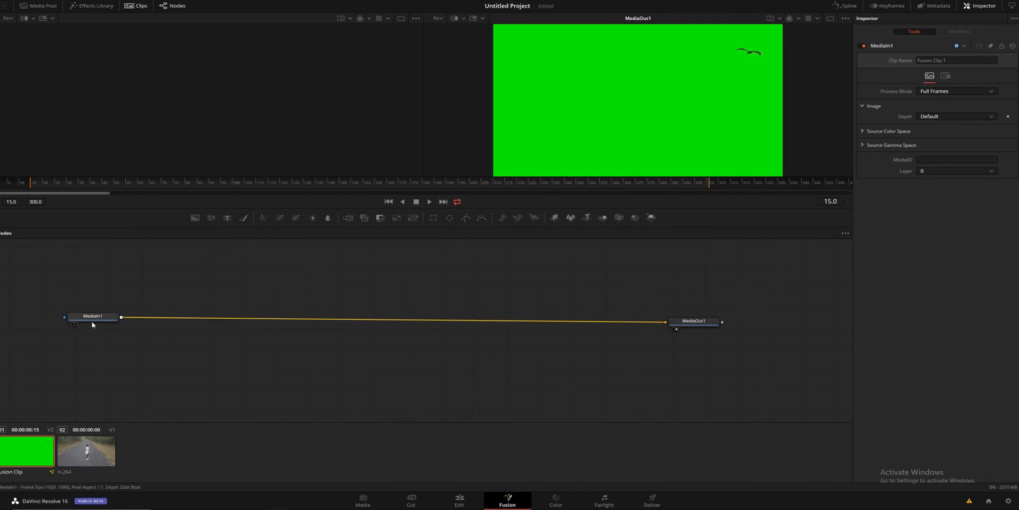
{"action": "left_click_drag", "start_coordinate": [92, 317], "coordinate": [91, 311]}
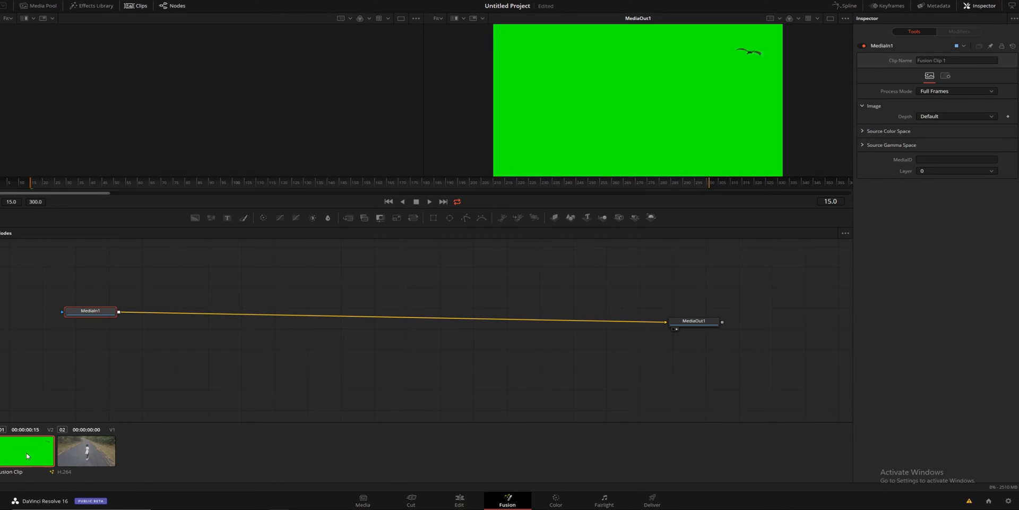
{"action": "left_click", "coordinate": [116, 354]}
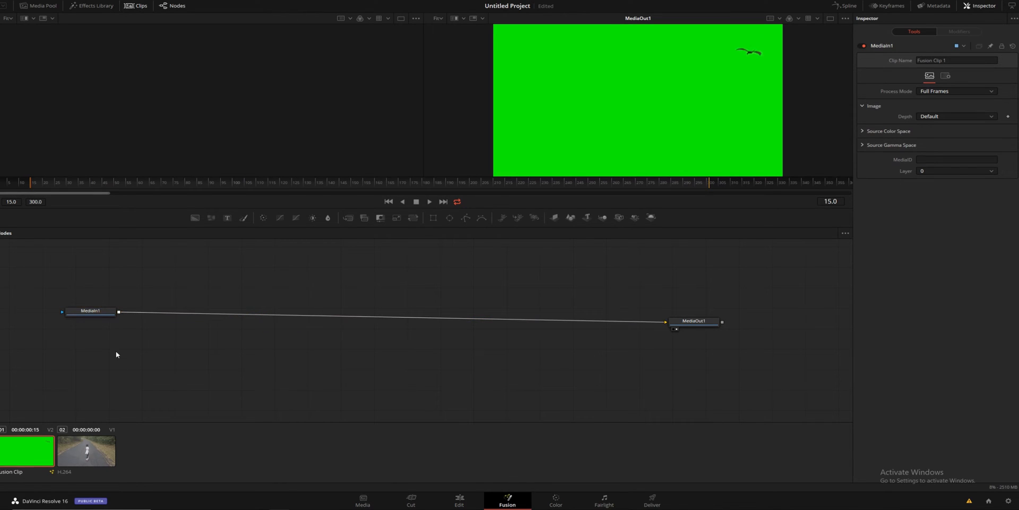
{"action": "mouse_move", "coordinate": [490, 343]}
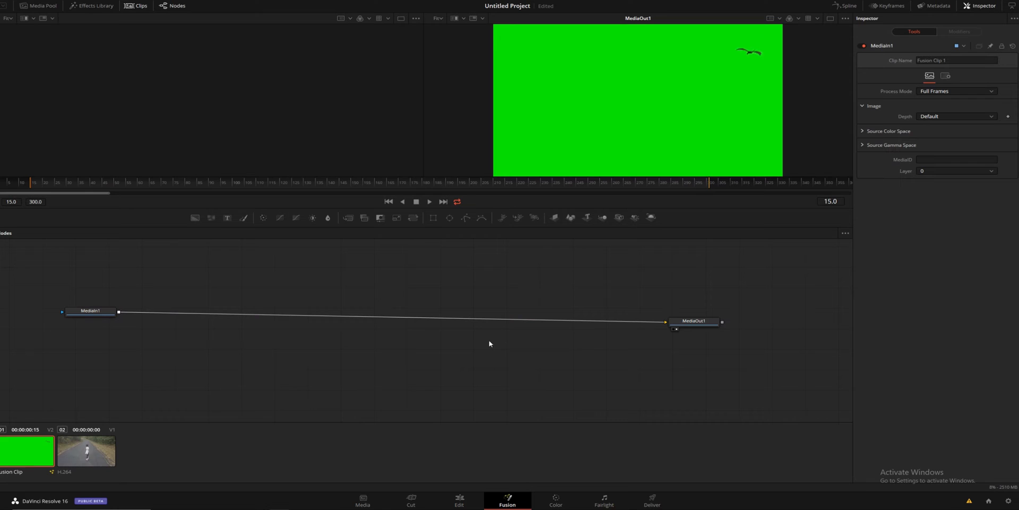
{"action": "mouse_move", "coordinate": [353, 311]}
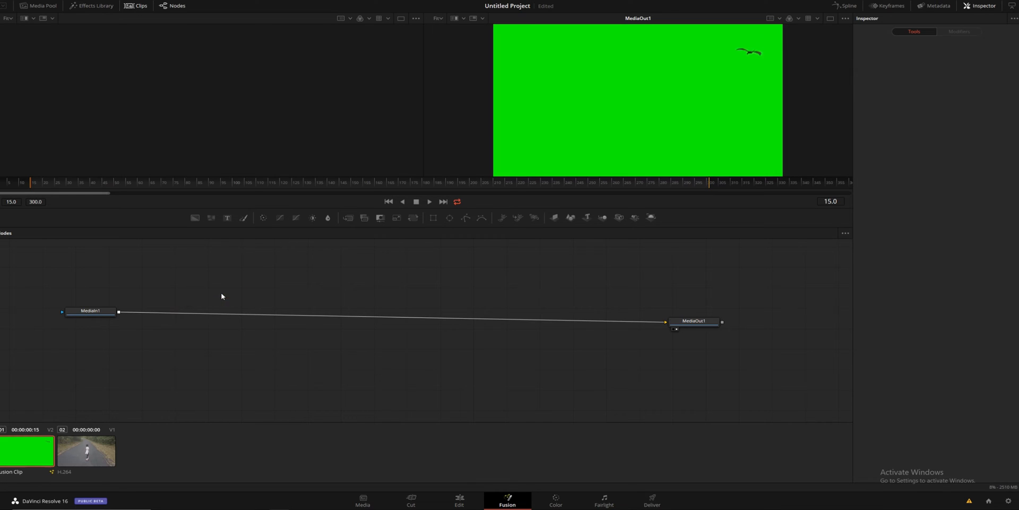
{"action": "mouse_move", "coordinate": [293, 239]}
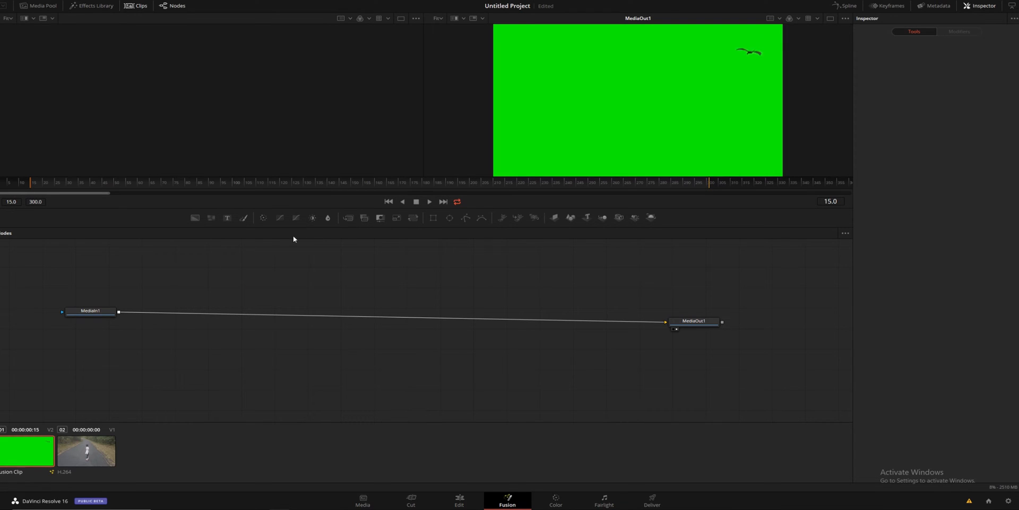
{"action": "mouse_move", "coordinate": [192, 289]}
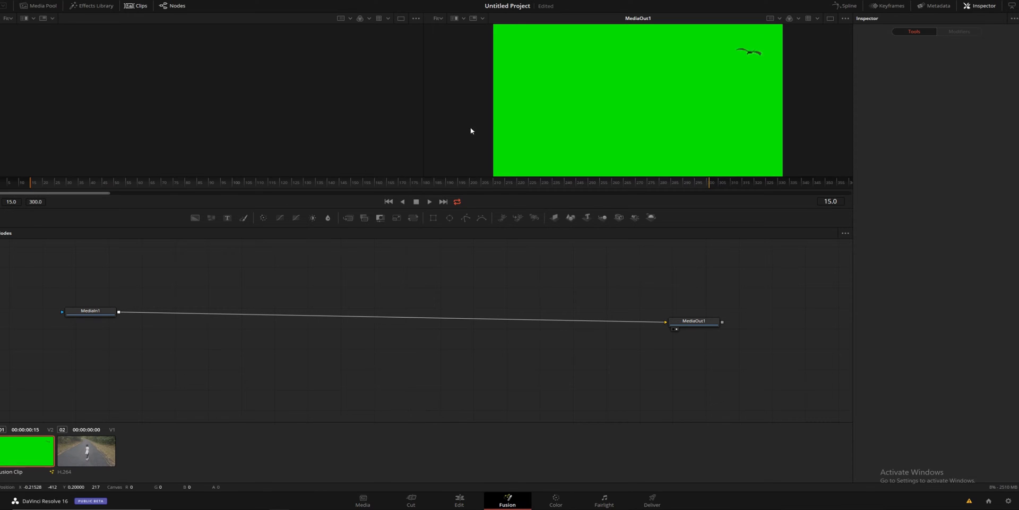
{"action": "mouse_move", "coordinate": [226, 217]}
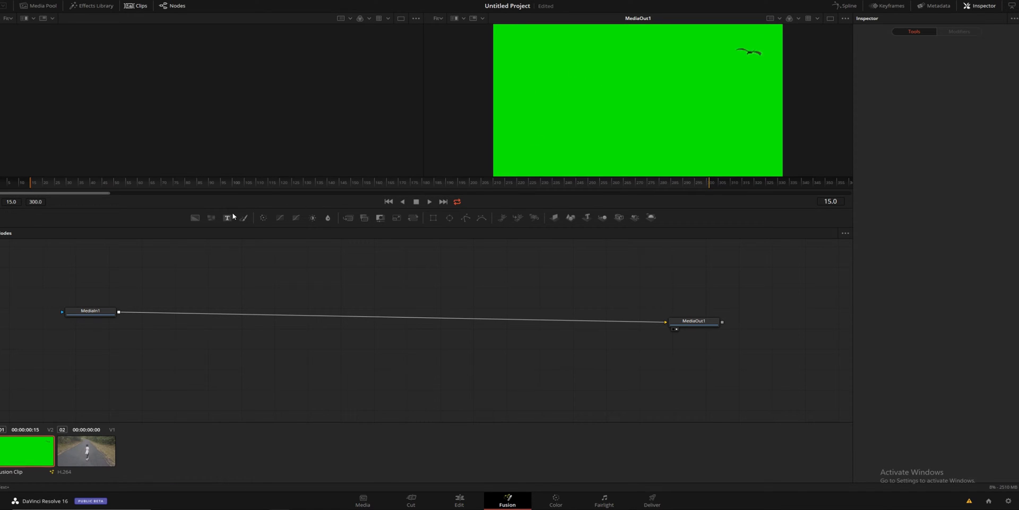
{"action": "mouse_move", "coordinate": [227, 217]}
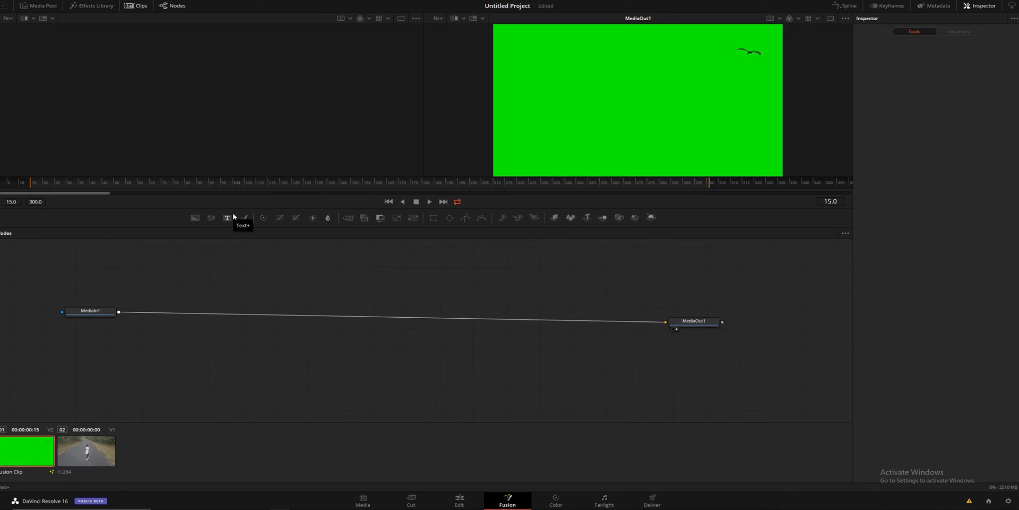
{"action": "mouse_move", "coordinate": [172, 188]}
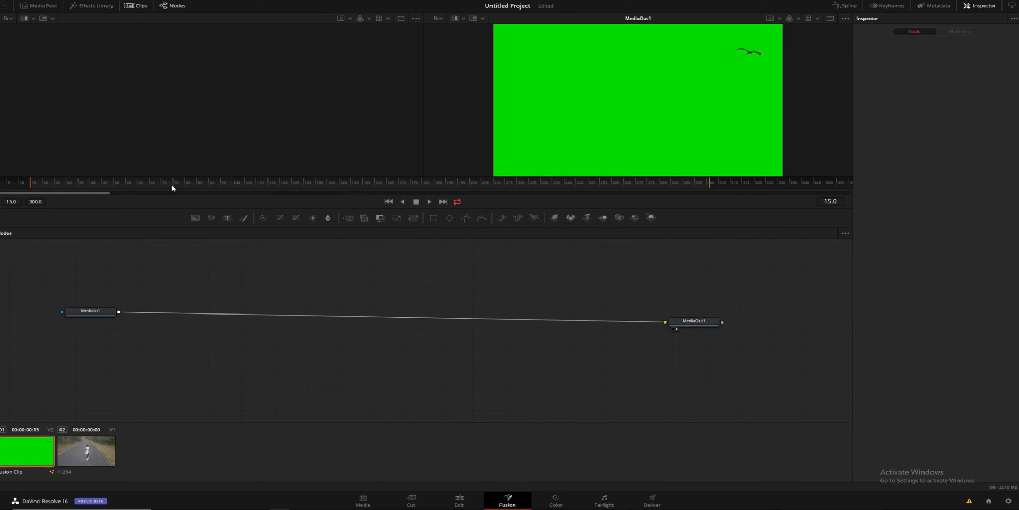
{"action": "mouse_move", "coordinate": [208, 284]}
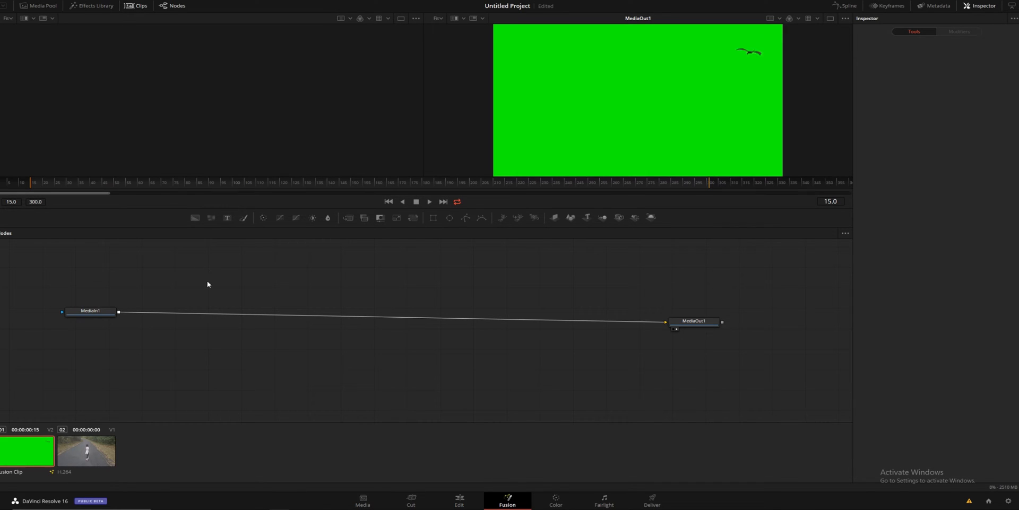
{"action": "mouse_move", "coordinate": [239, 278]}
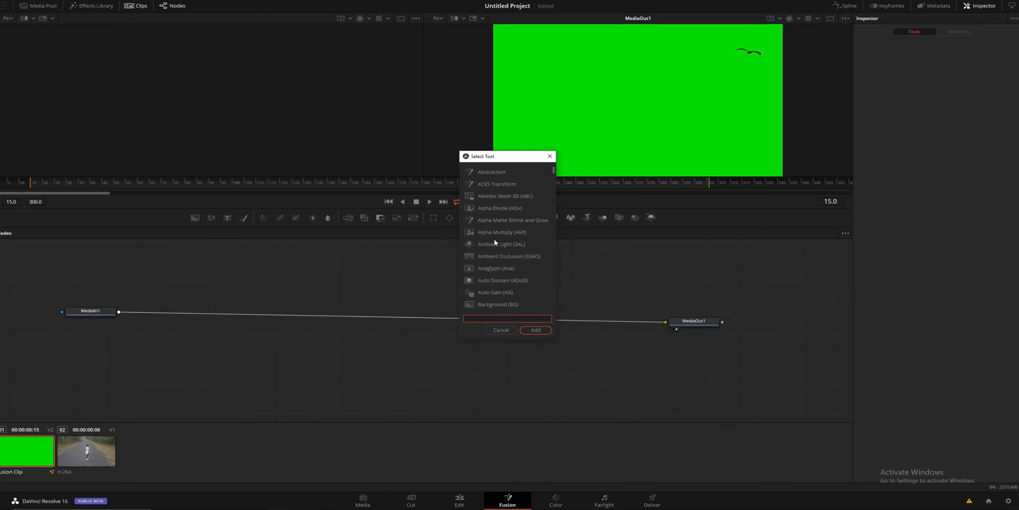
Step: Search 'delta keyer' in Select Tool and add the Delta Keyer node
{"action": "type", "text": "c"}
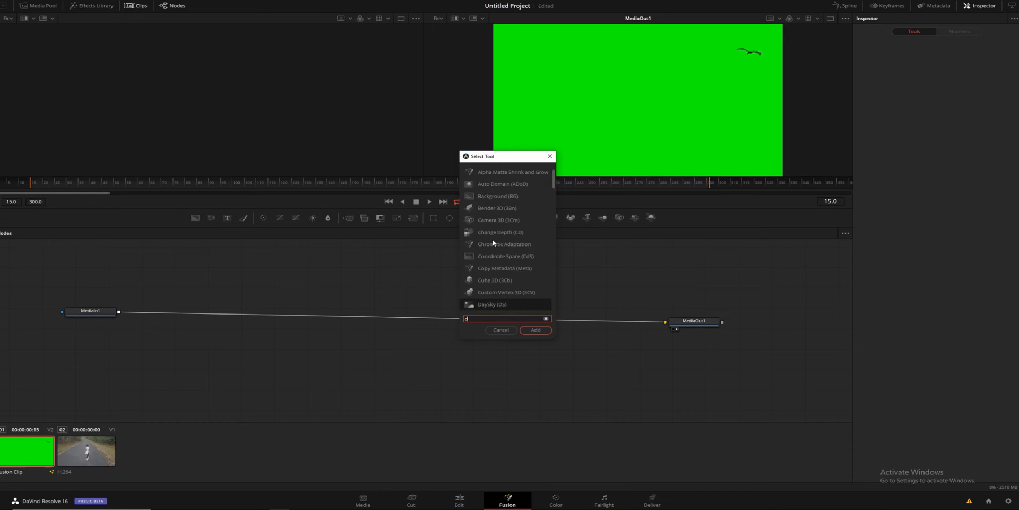
{"action": "type", "text": "delta keyer"}
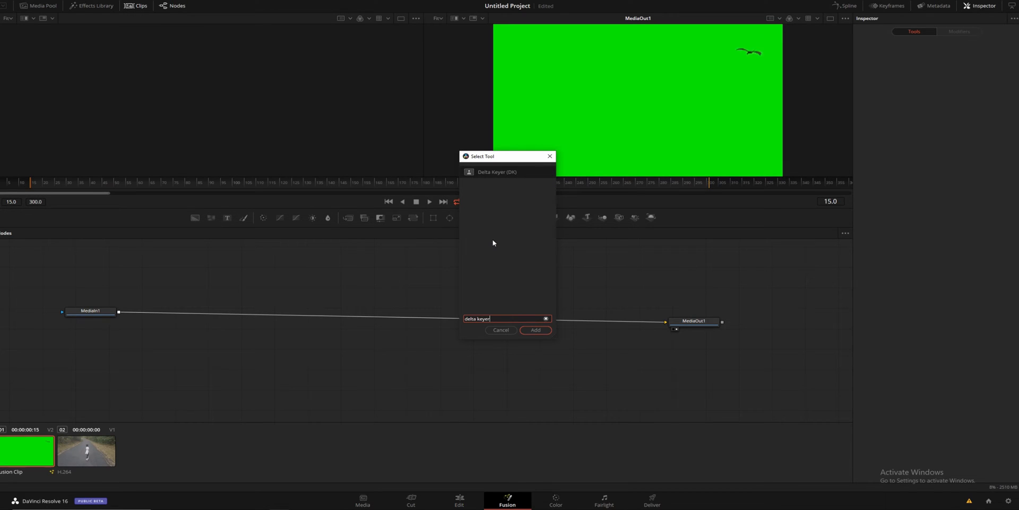
{"action": "left_click", "coordinate": [535, 330]}
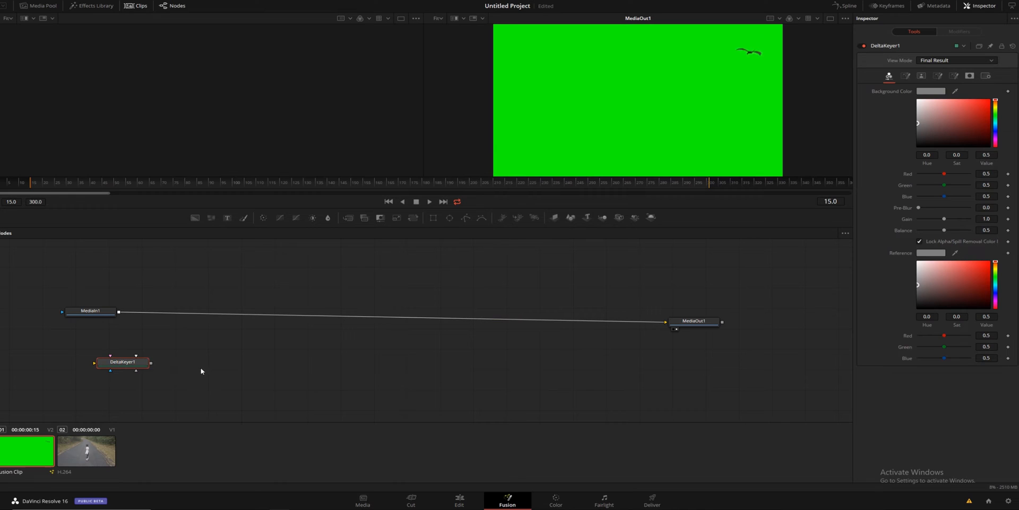
Step: Place DeltaKeyer1 between the media nodes and link MediaIn1 → DeltaKeyer1 → MediaOut1
{"action": "left_click_drag", "start_coordinate": [123, 362], "coordinate": [375, 276]}
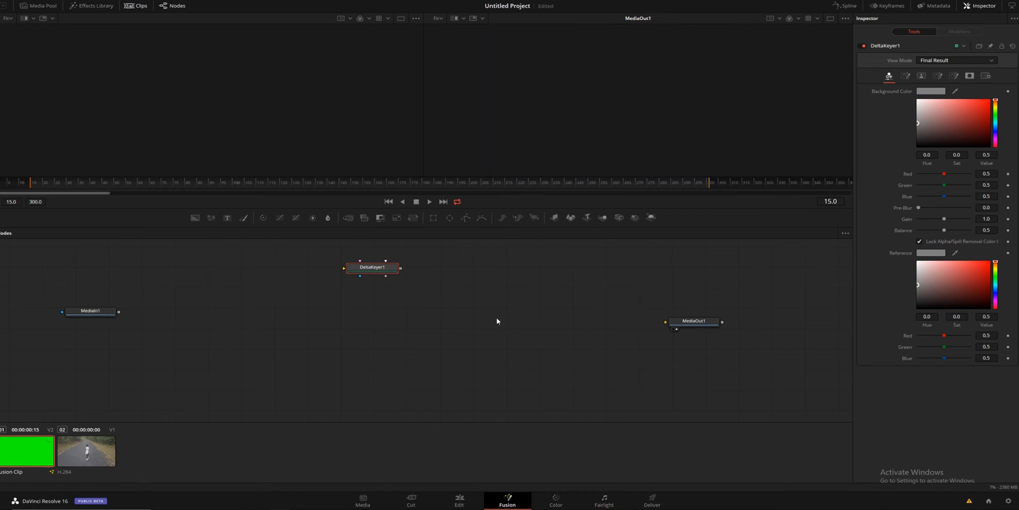
{"action": "left_click_drag", "start_coordinate": [373, 267], "coordinate": [284, 301]}
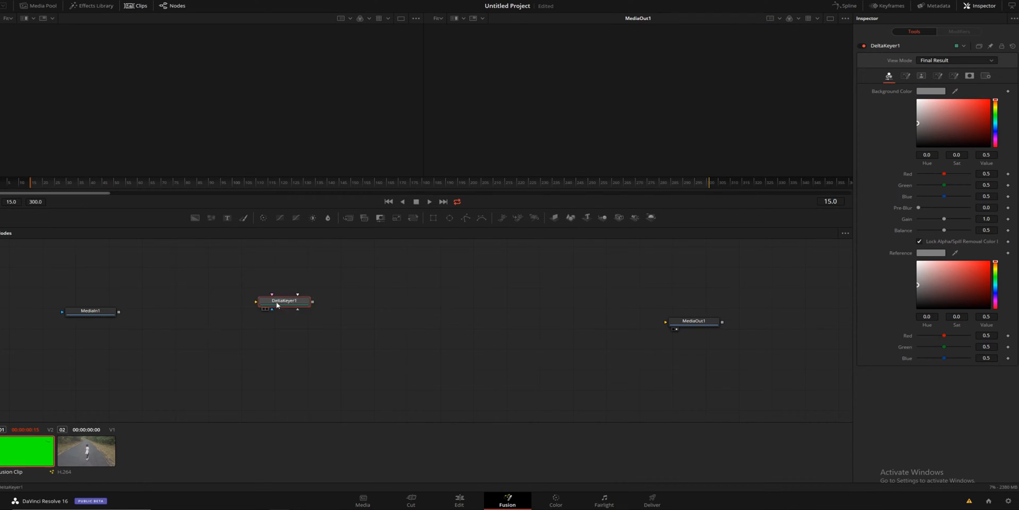
{"action": "left_click_drag", "start_coordinate": [284, 301], "coordinate": [247, 313]}
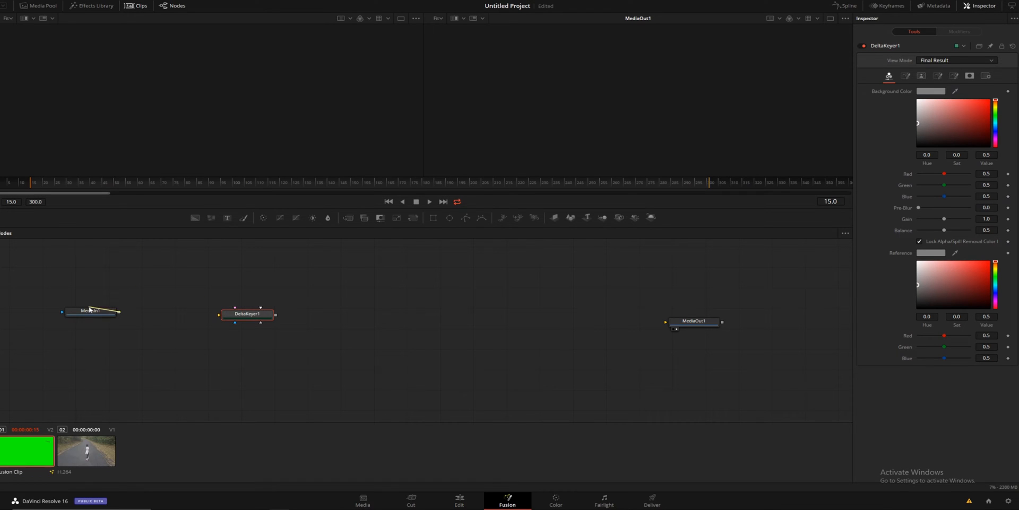
{"action": "left_click_drag", "start_coordinate": [119, 312], "coordinate": [234, 314]}
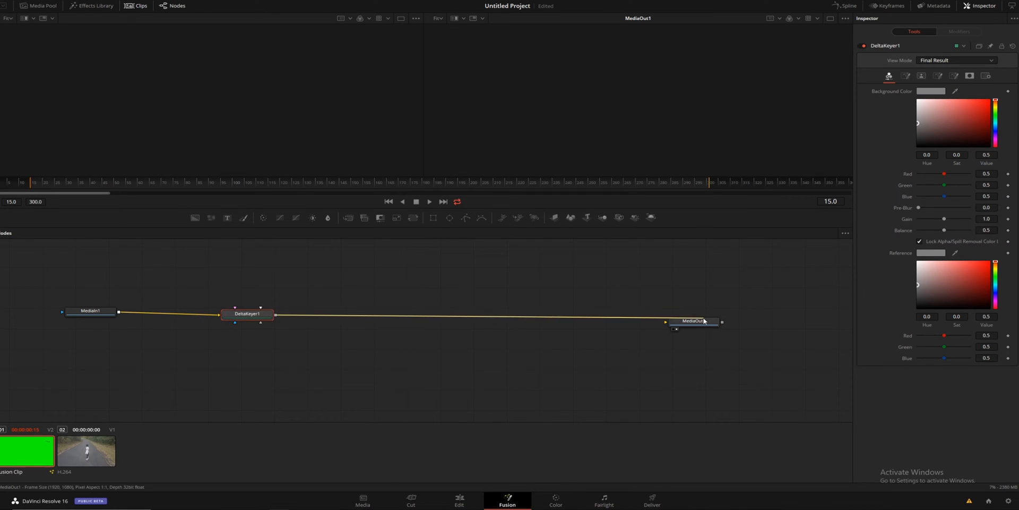
{"action": "left_click", "coordinate": [693, 321]}
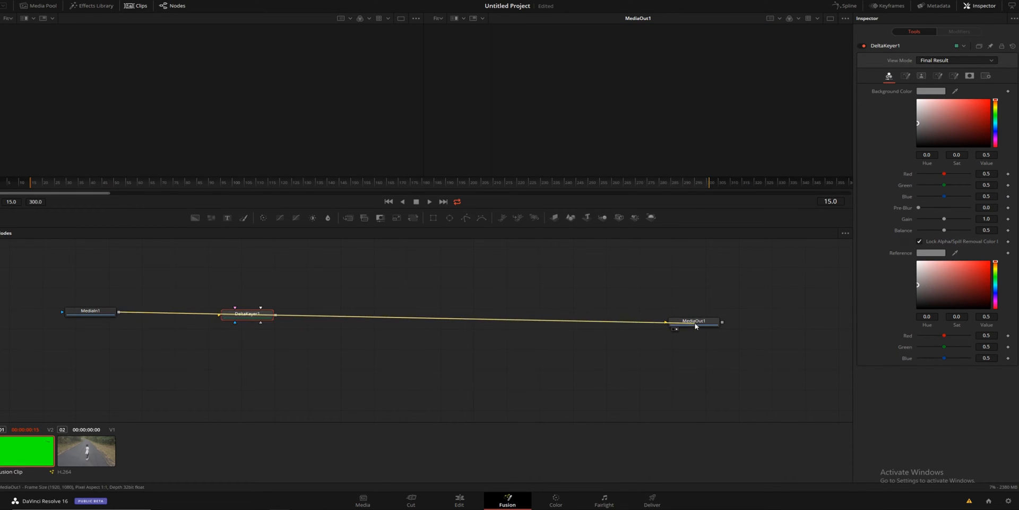
Step: Drop DeltaKeyer1 onto the MediaIn1–MediaOut1 link and settle it in line
{"action": "left_click_drag", "start_coordinate": [247, 314], "coordinate": [373, 267]}
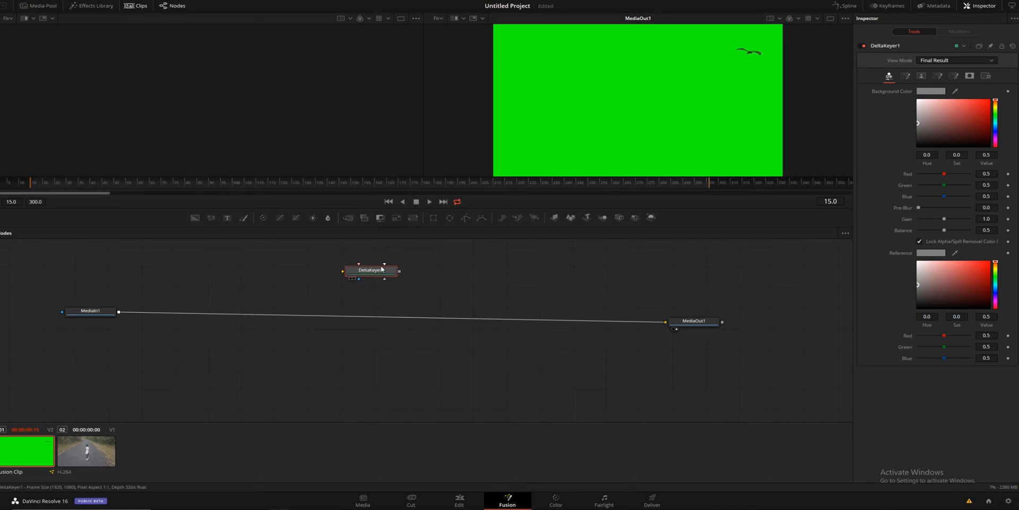
{"action": "left_click_drag", "start_coordinate": [371, 270], "coordinate": [370, 319]}
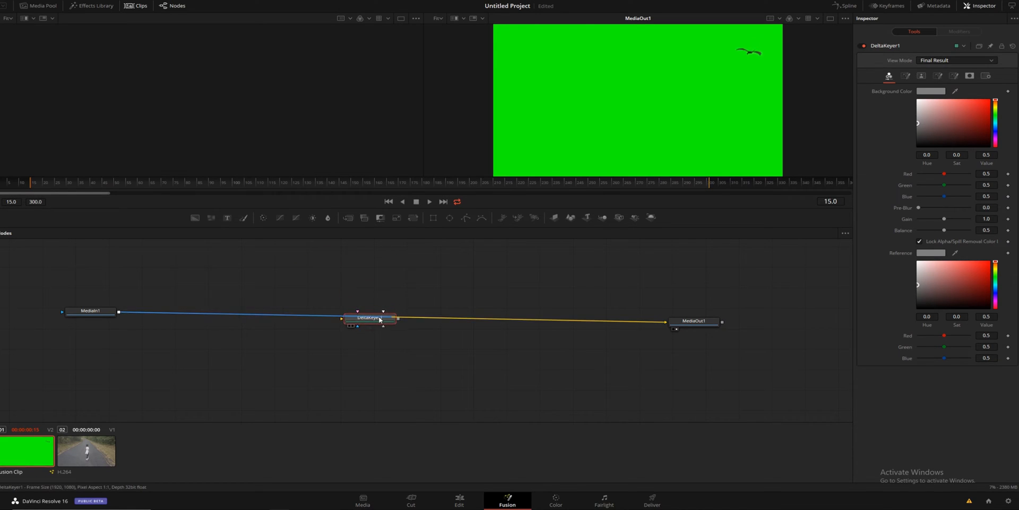
{"action": "left_click_drag", "start_coordinate": [367, 318], "coordinate": [352, 313]}
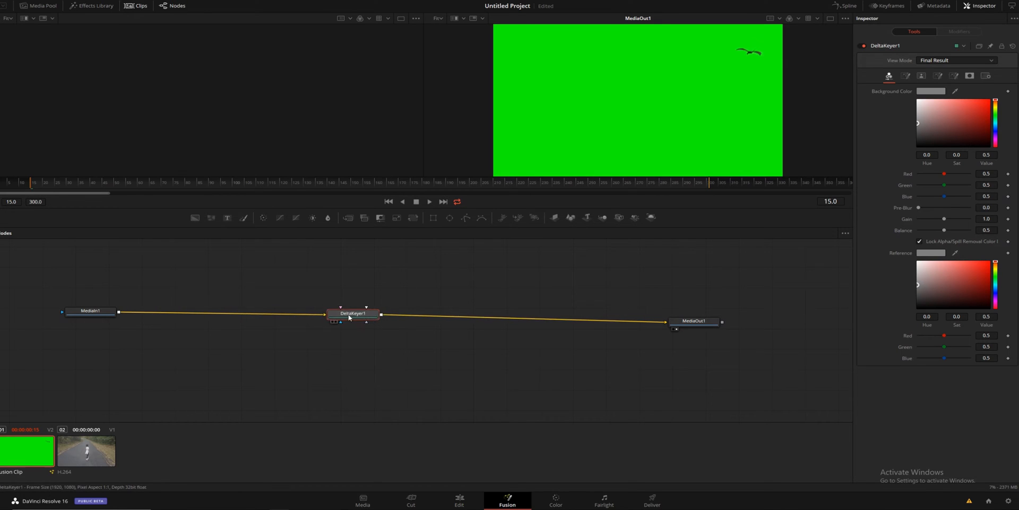
{"action": "left_click_drag", "start_coordinate": [353, 313], "coordinate": [395, 281]}
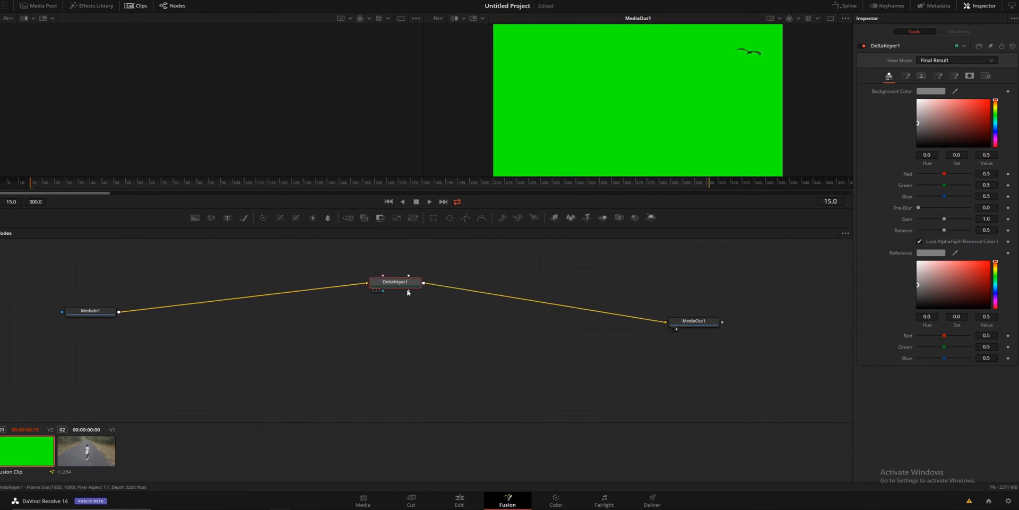
{"action": "left_click_drag", "start_coordinate": [395, 281], "coordinate": [358, 308]}
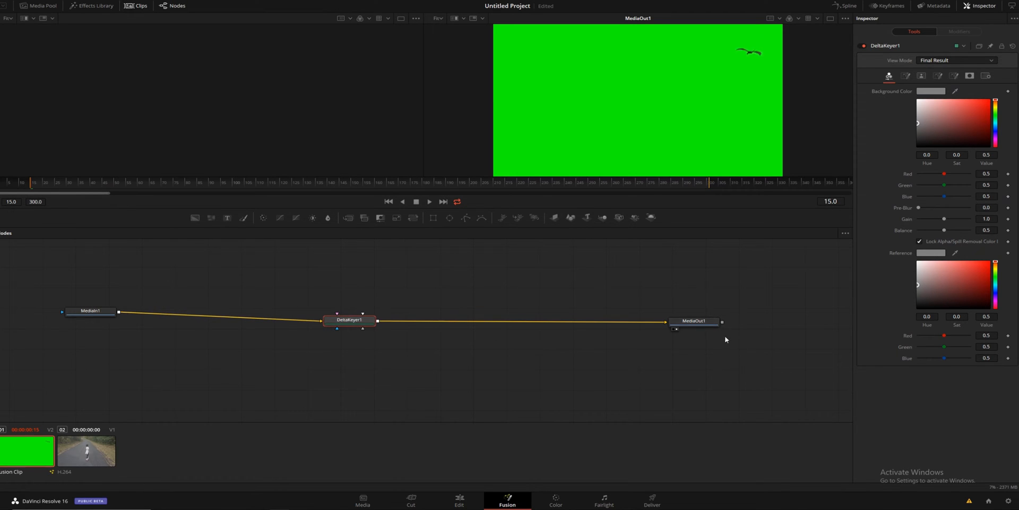
{"action": "mouse_move", "coordinate": [550, 322]}
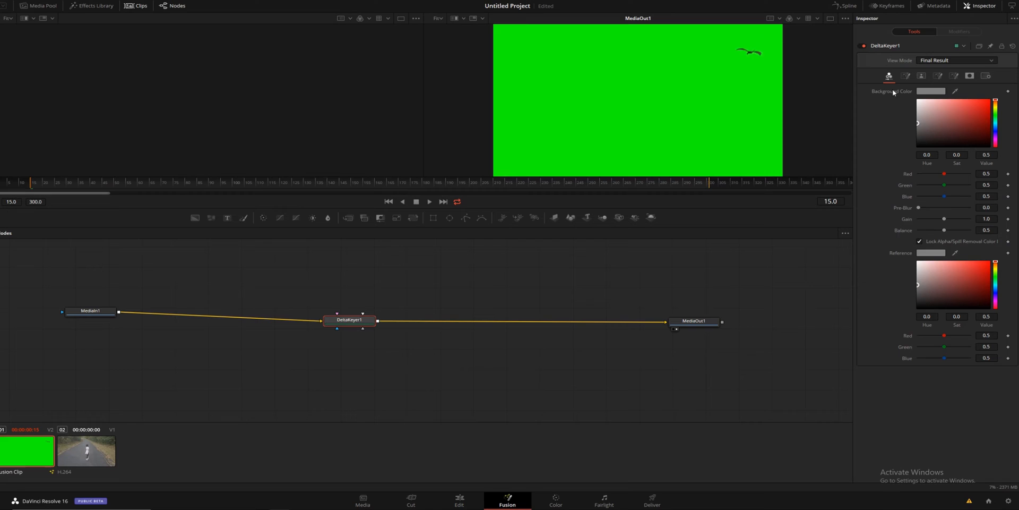
{"action": "mouse_move", "coordinate": [915, 95]}
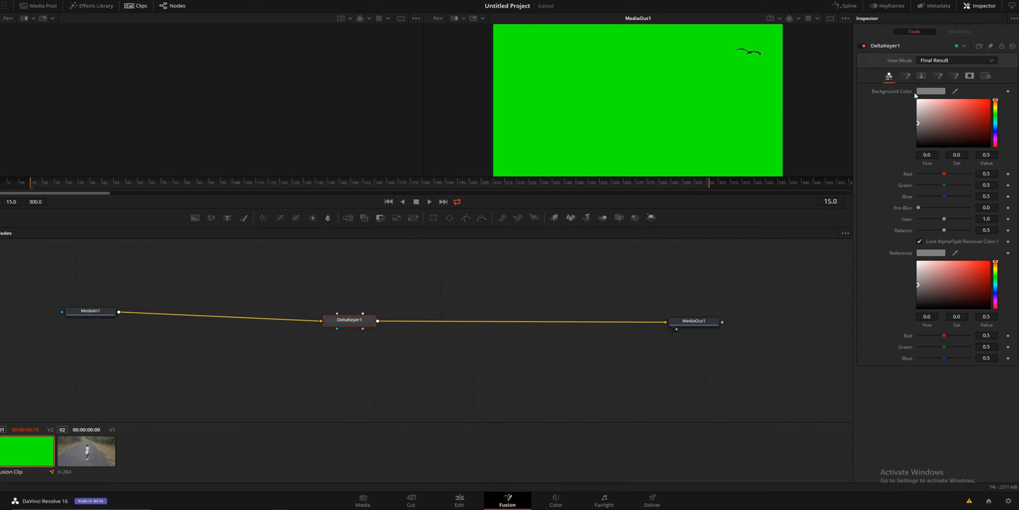
{"action": "mouse_move", "coordinate": [955, 93]}
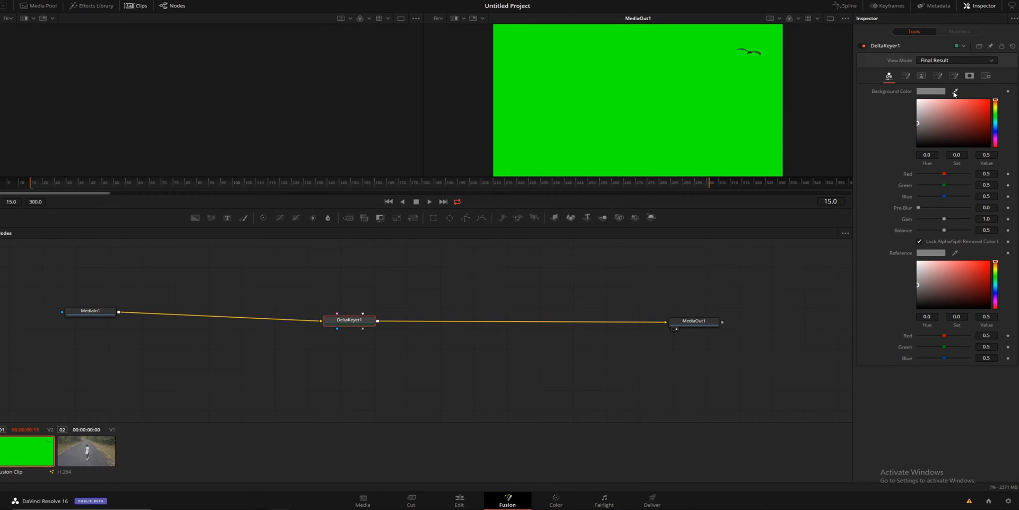